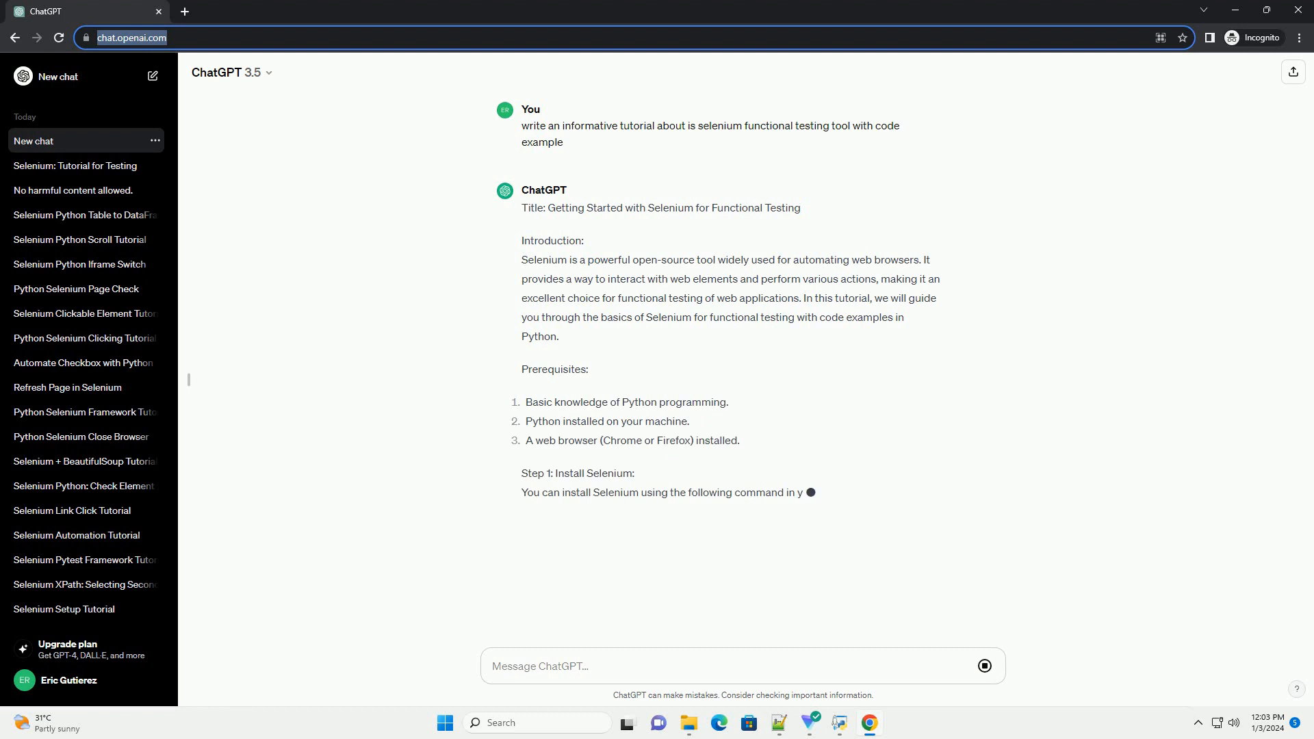
scroll("down", 3)
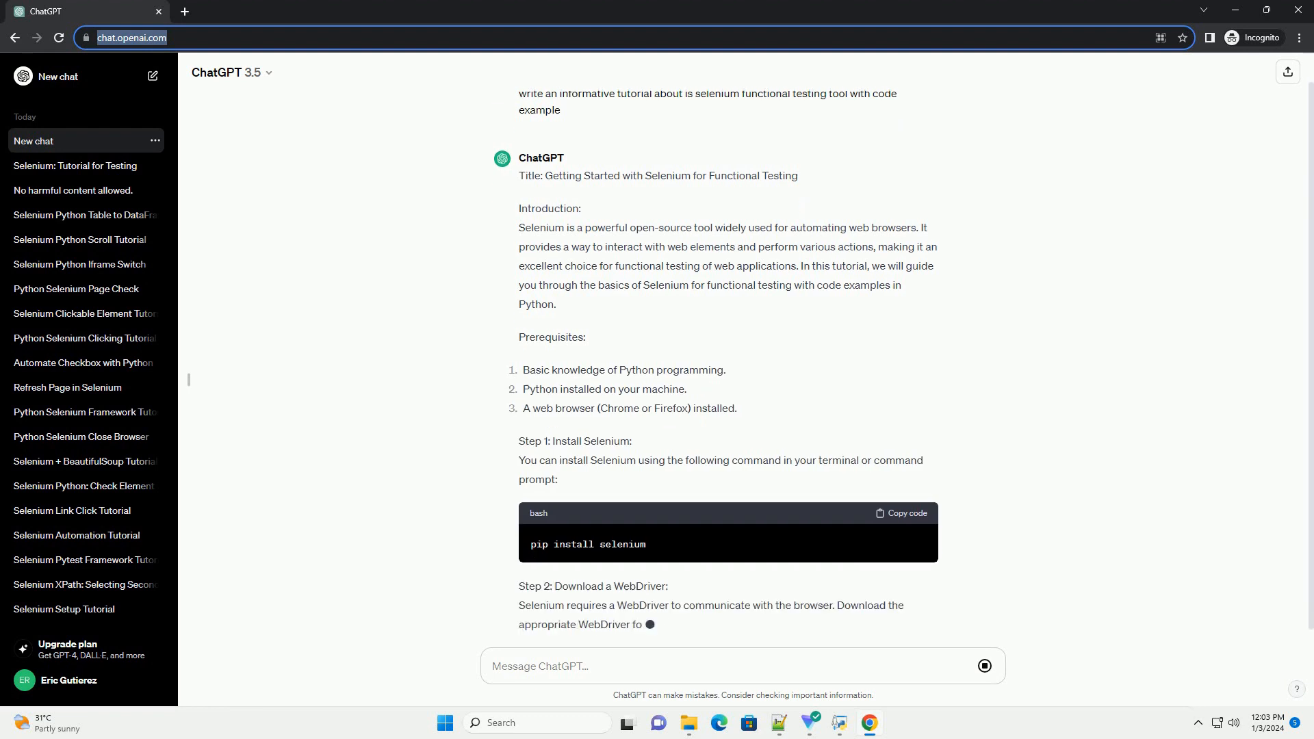
scroll("down", 3)
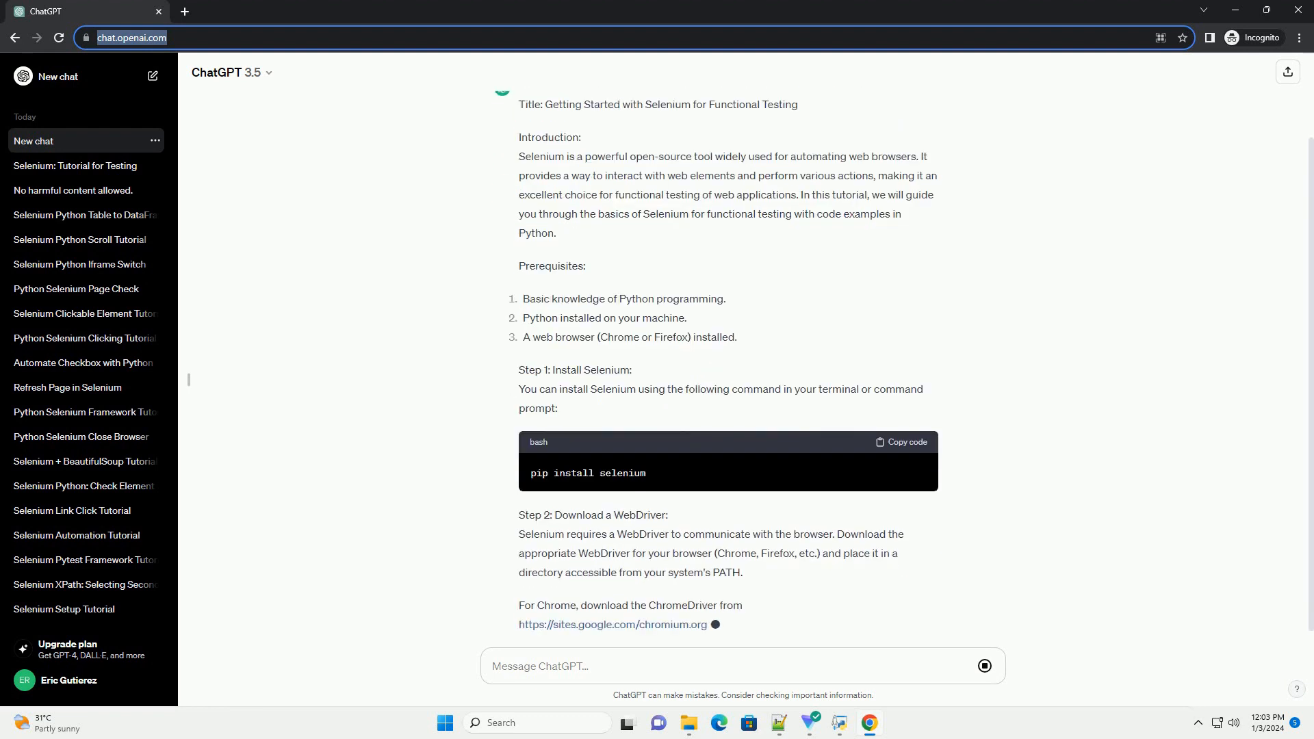
scroll("down", 3)
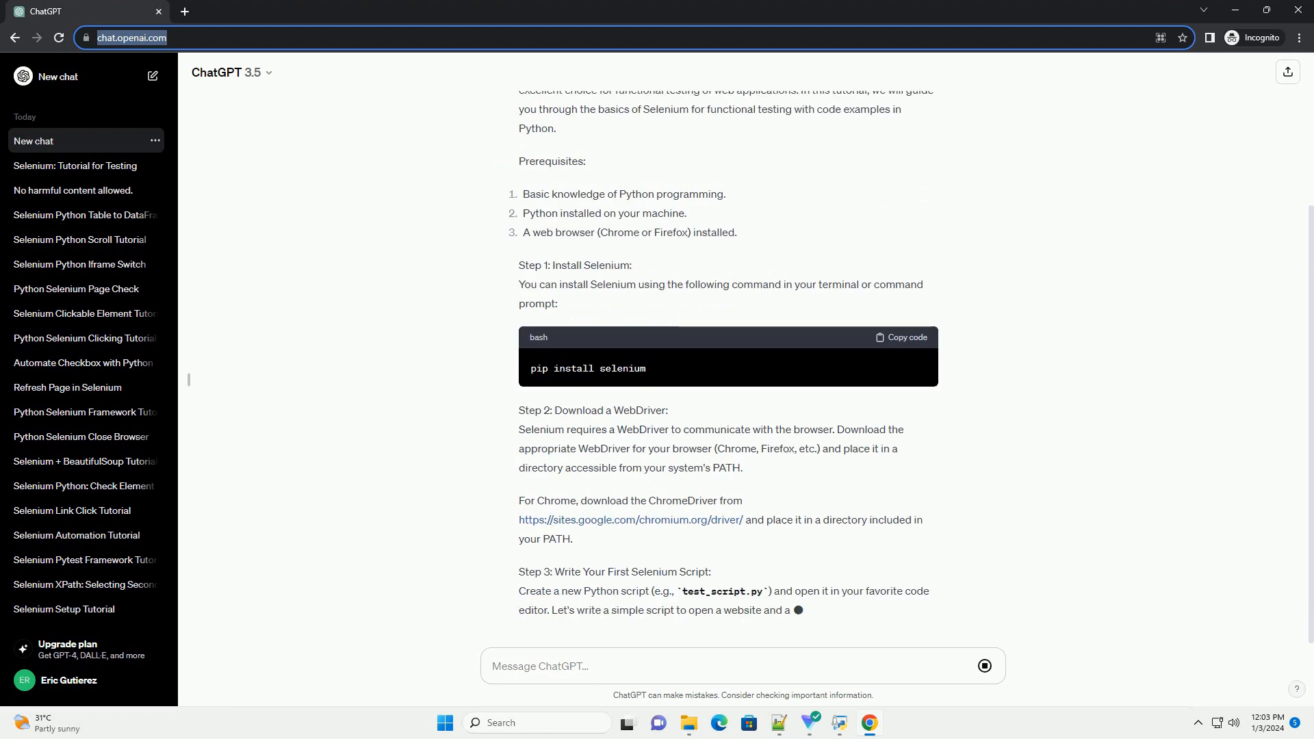
scroll("down", 3)
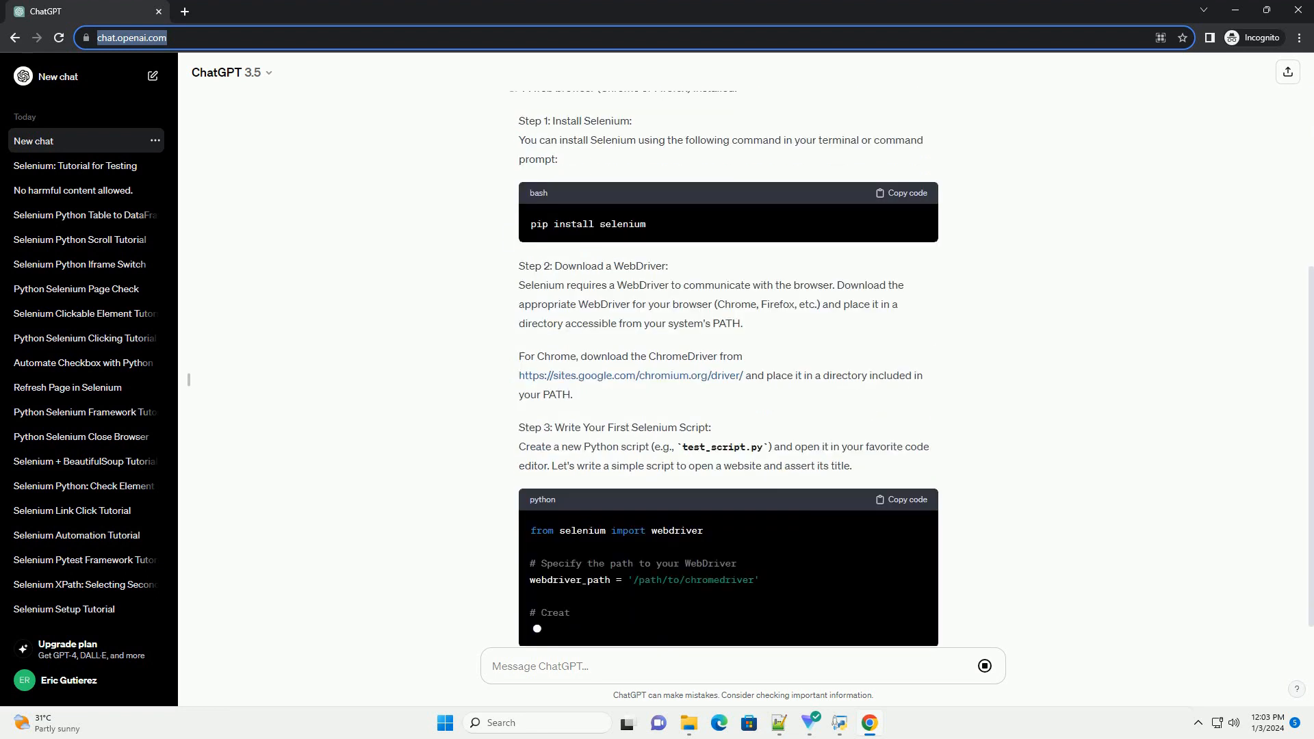
scroll("down", 3)
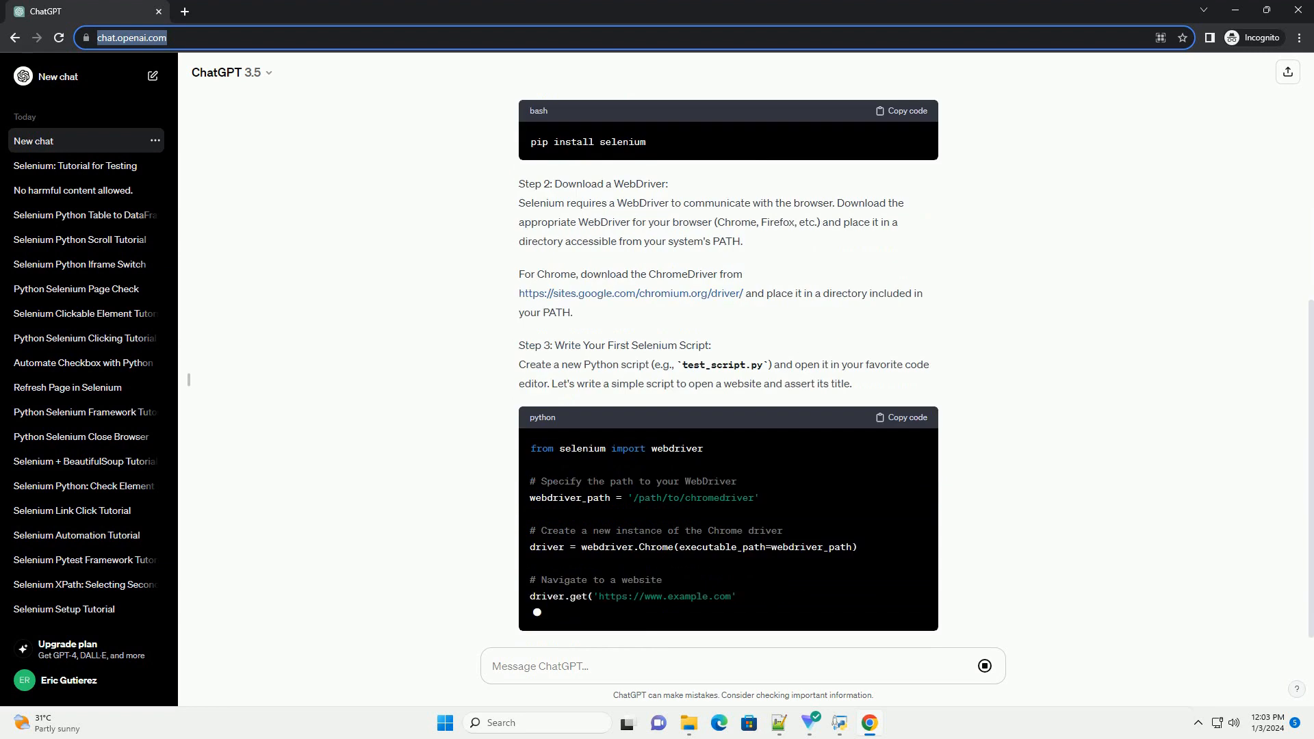
scroll("down", 3)
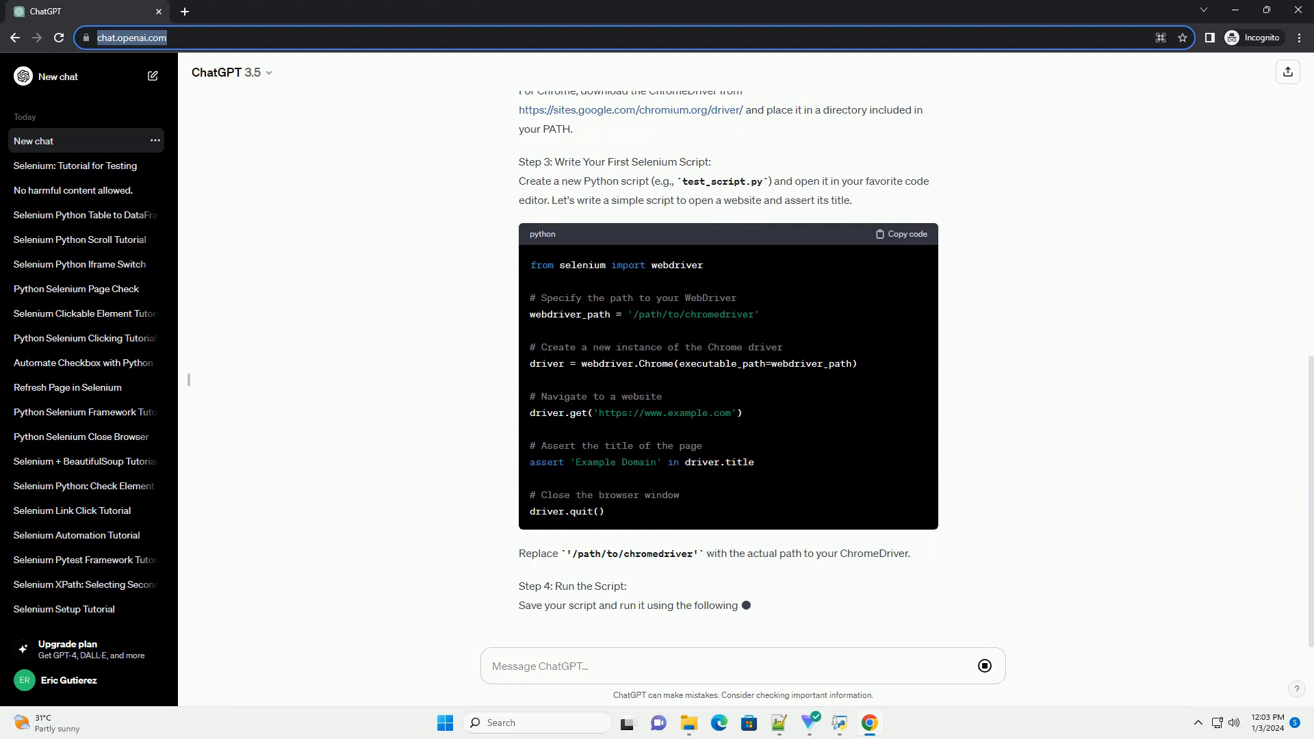
scroll("down", 3)
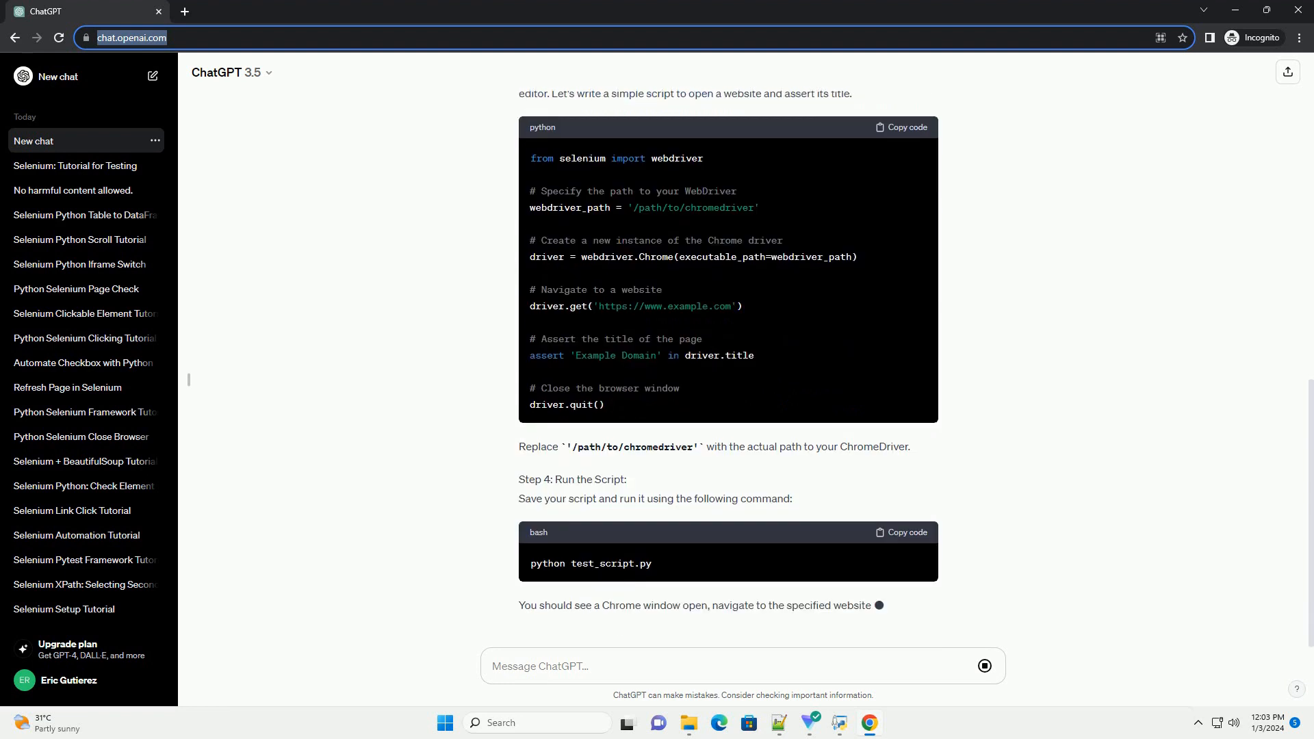
scroll("down", 3)
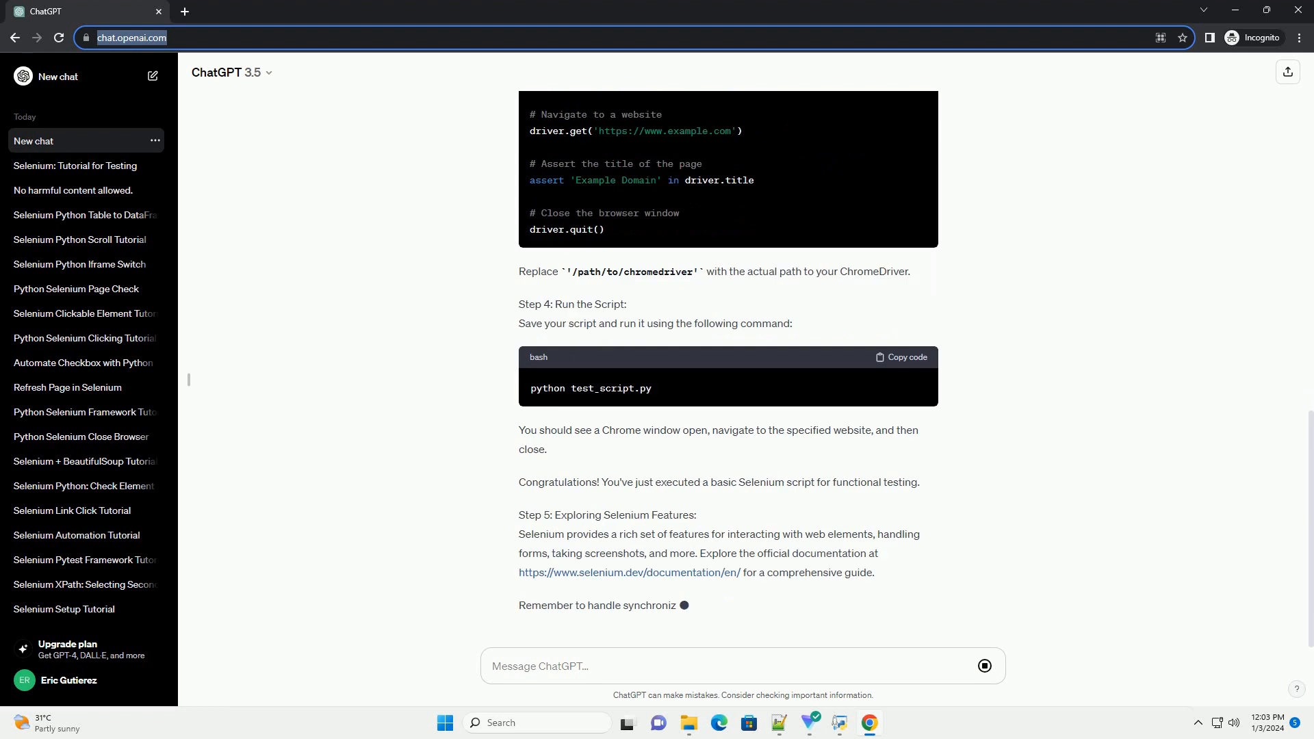
scroll("down", 3)
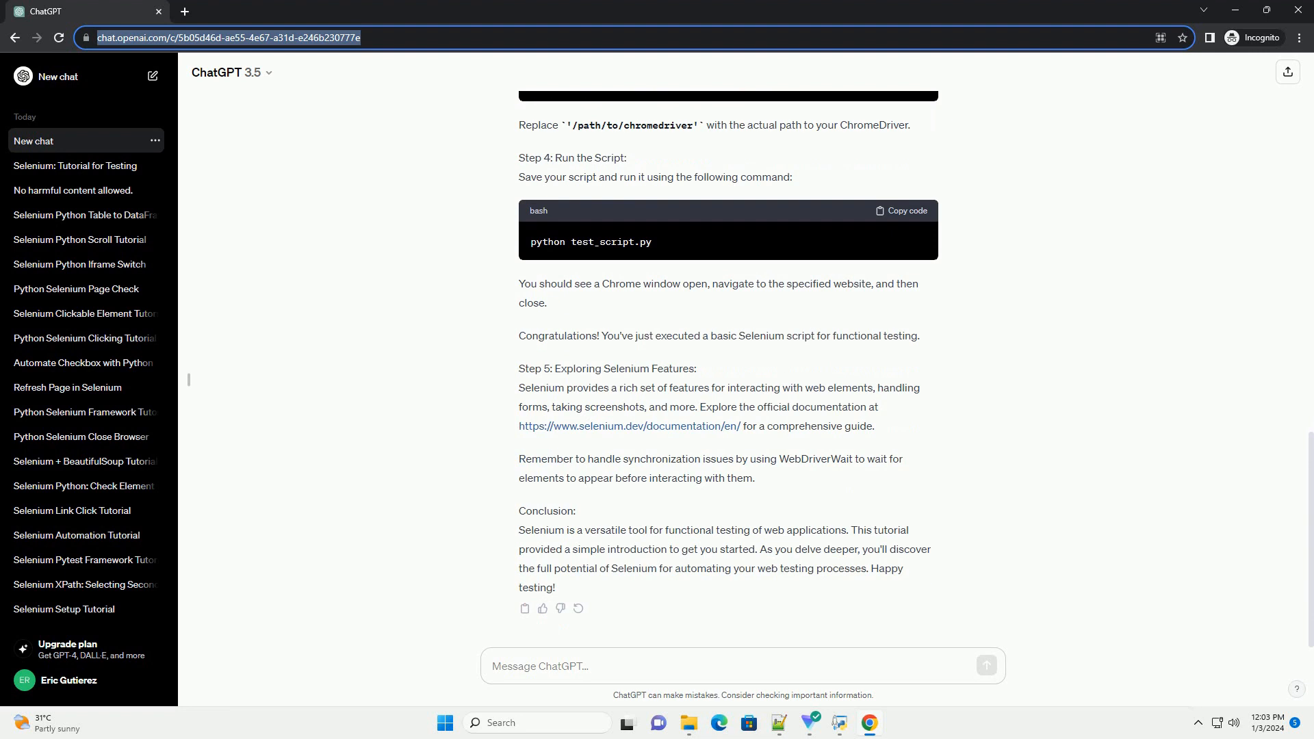
type("Sele")
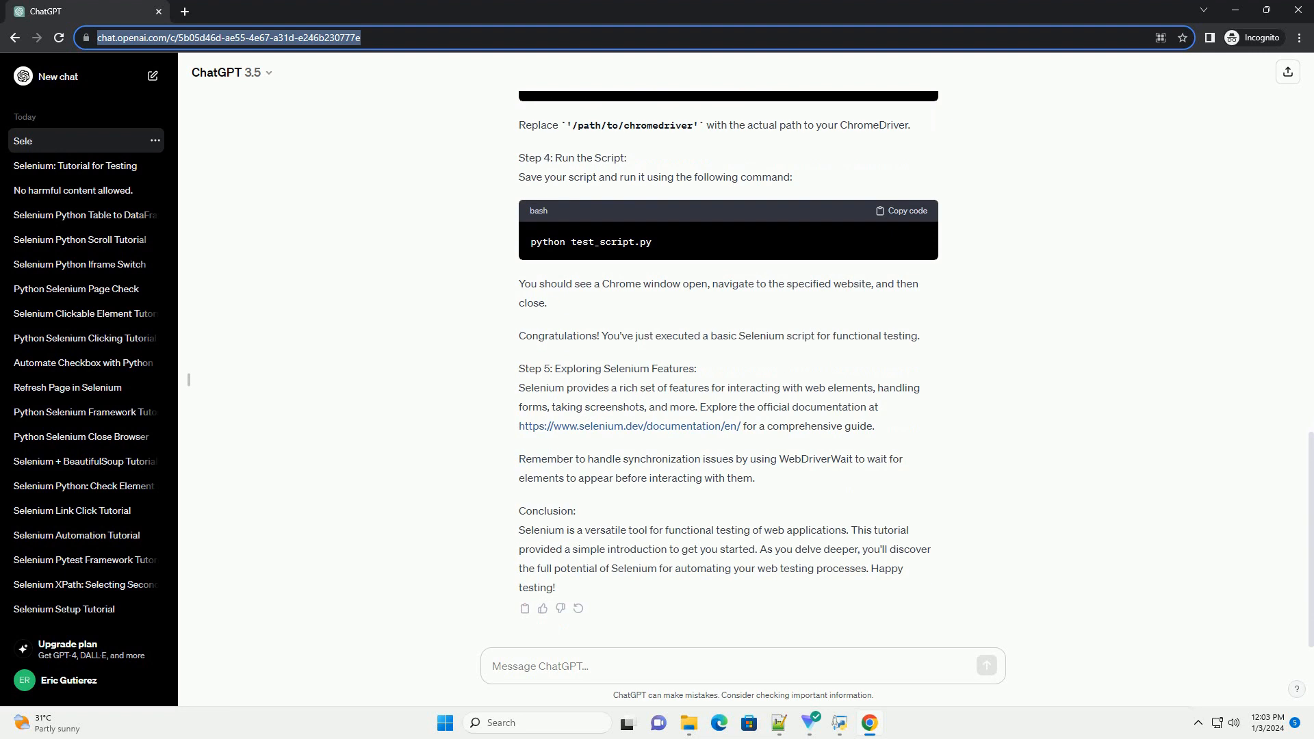